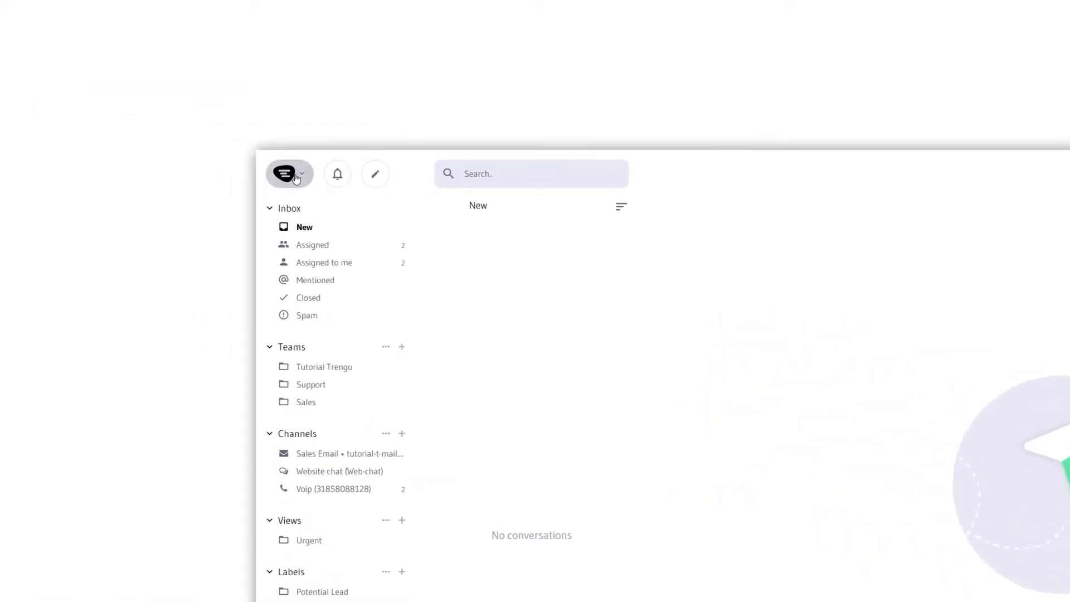
Reach the Ticket results settings page via the logo menu's Settings entry.
{"action": "left_click", "coordinate": [286, 173]}
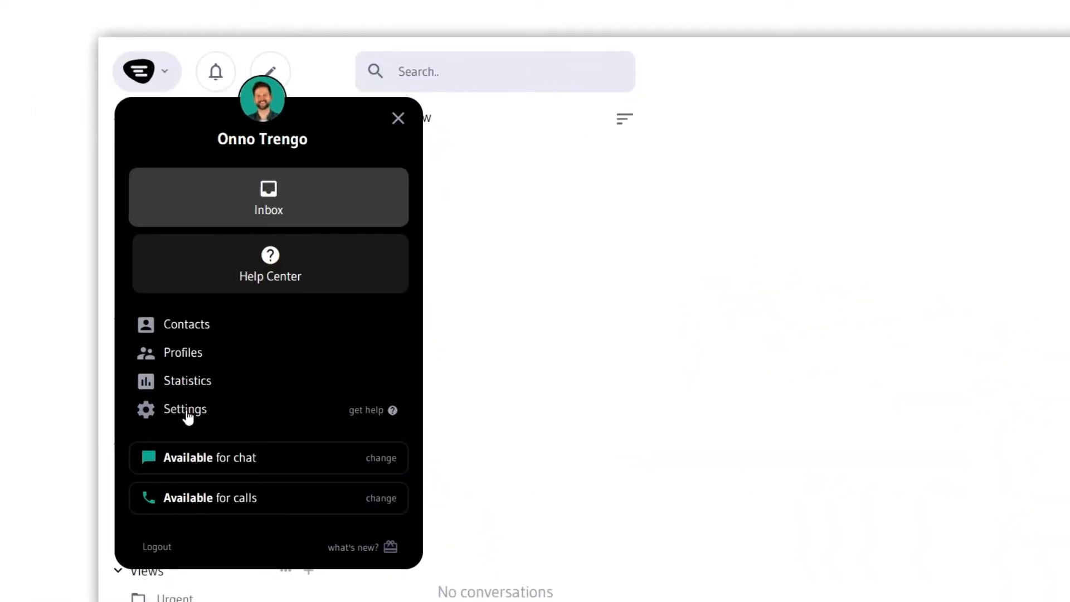
{"action": "left_click", "coordinate": [185, 409]}
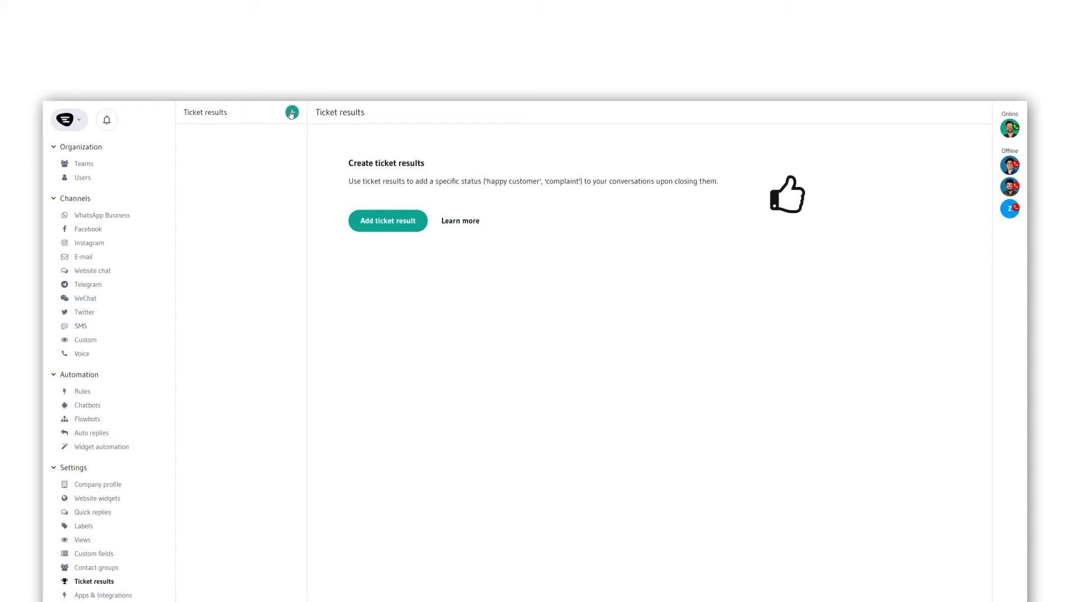
Add a ticket result named 'Satisfied customer' with sort order 1 and save it.
{"action": "left_click", "coordinate": [387, 221]}
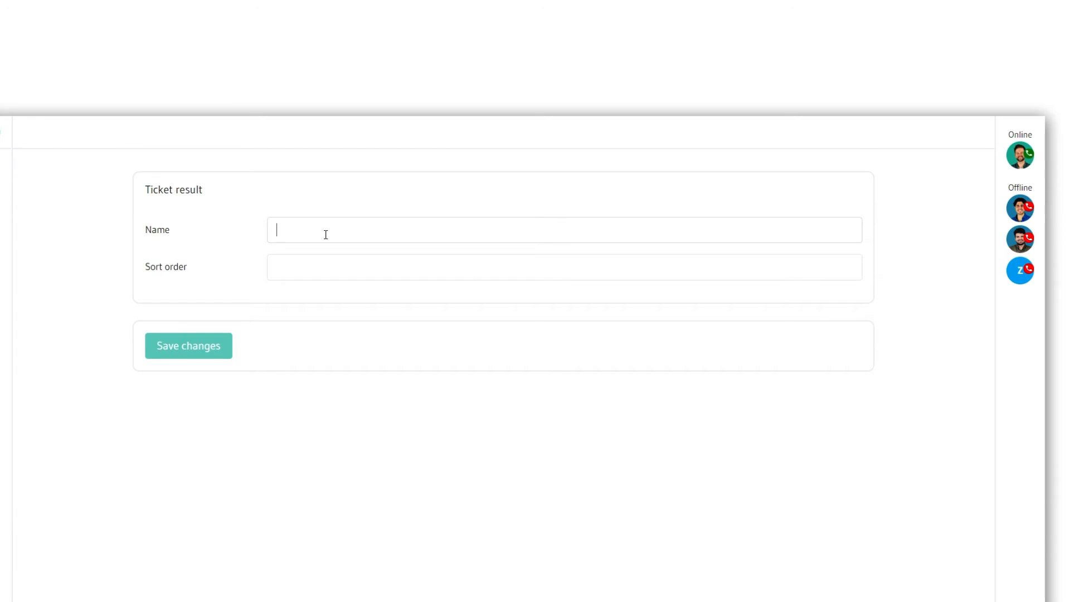
{"action": "type", "text": "Satisfied customer"}
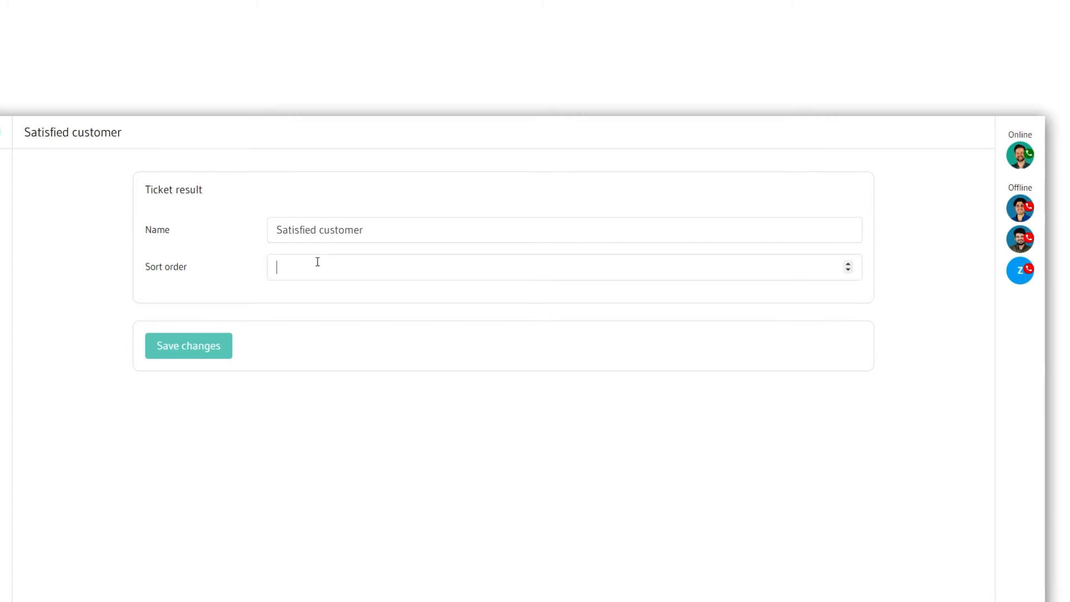
{"action": "type", "text": "1"}
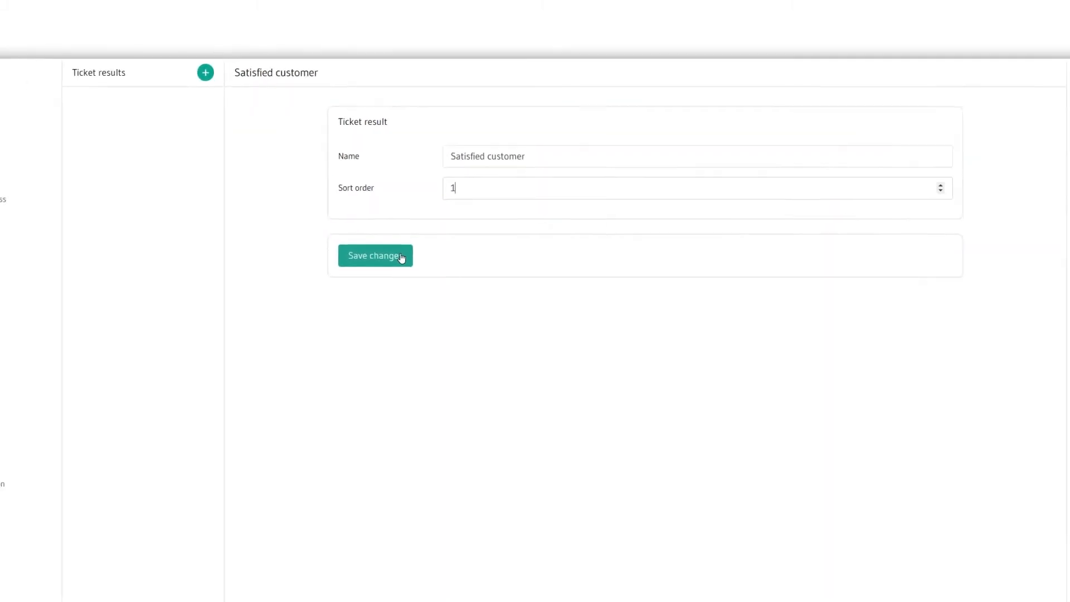
{"action": "left_click", "coordinate": [374, 255]}
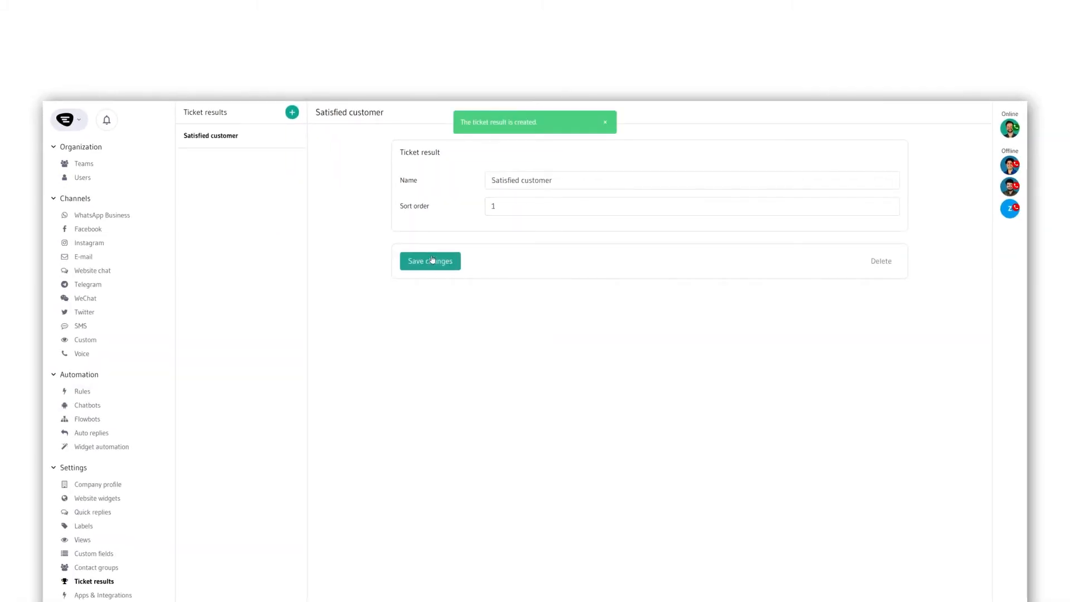
Begin a second ticket result, ready to be named 'Complaint'.
{"action": "left_click", "coordinate": [292, 113]}
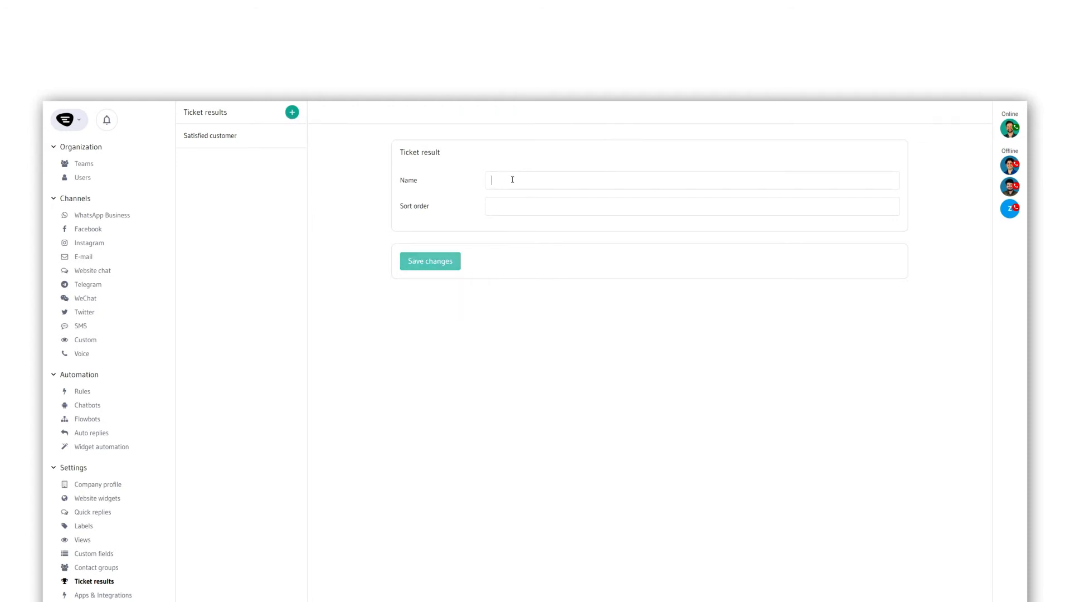
{"action": "left_click", "coordinate": [430, 261]}
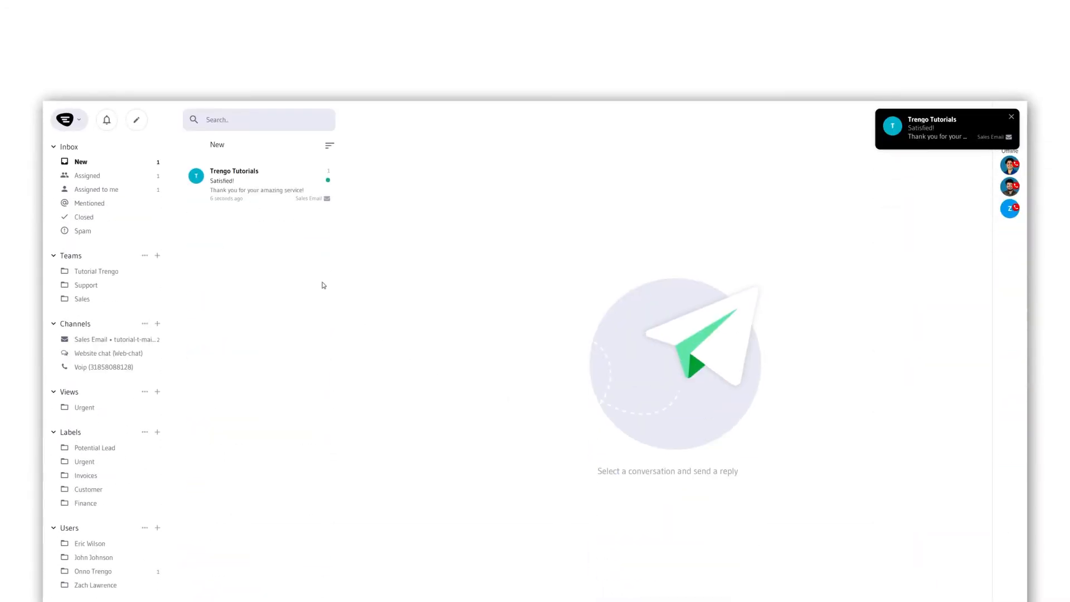
Close the Trengo Tutorials 'Satisfied!' conversation with the 'Satisfied customer' result applied.
{"action": "left_click", "coordinate": [258, 185]}
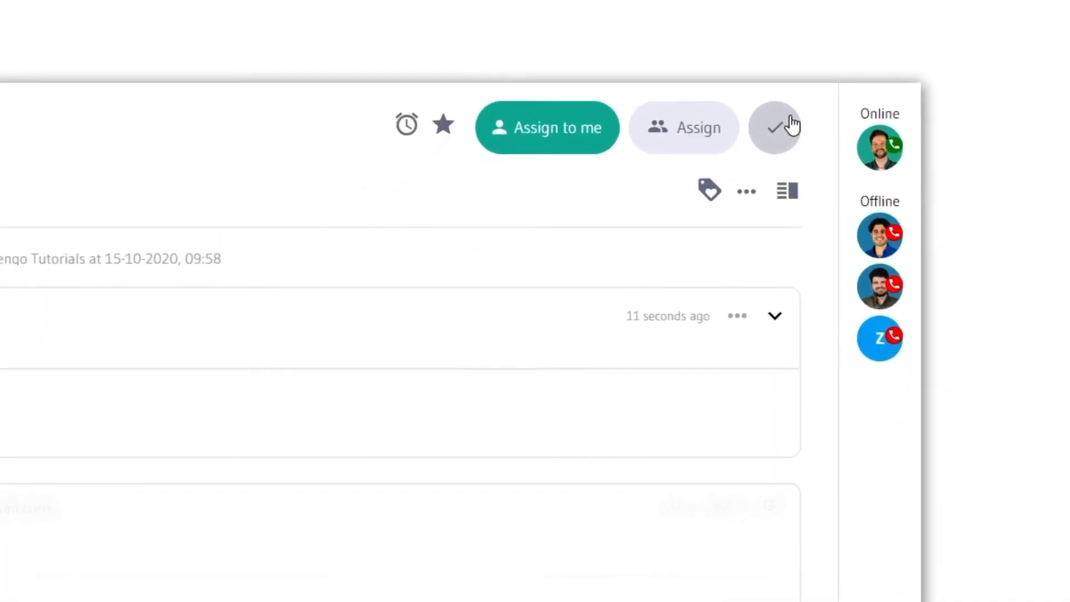
{"action": "left_click", "coordinate": [775, 127]}
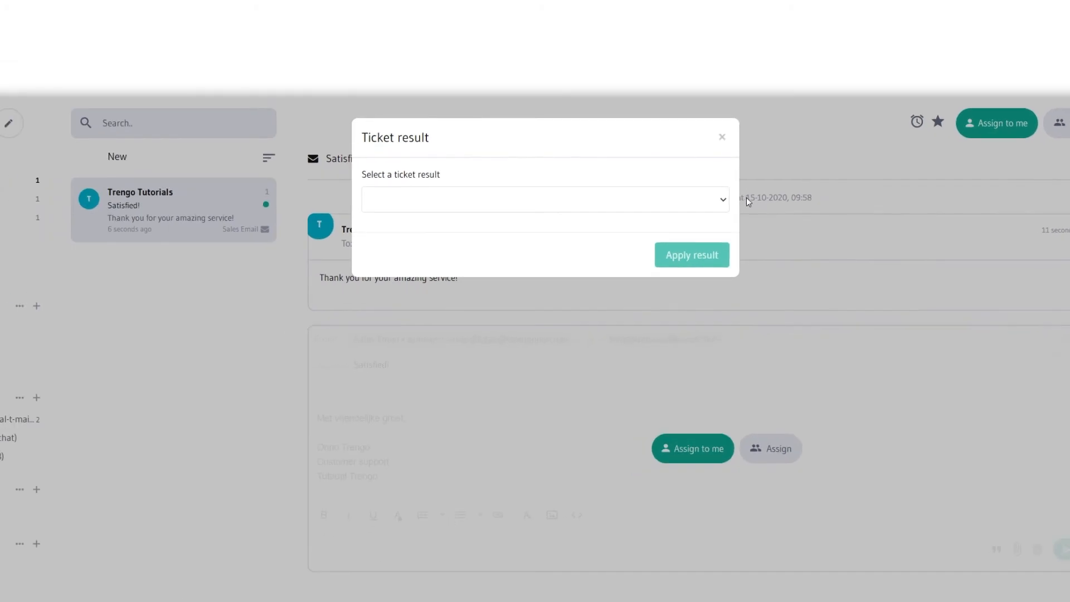
{"action": "left_click", "coordinate": [545, 200]}
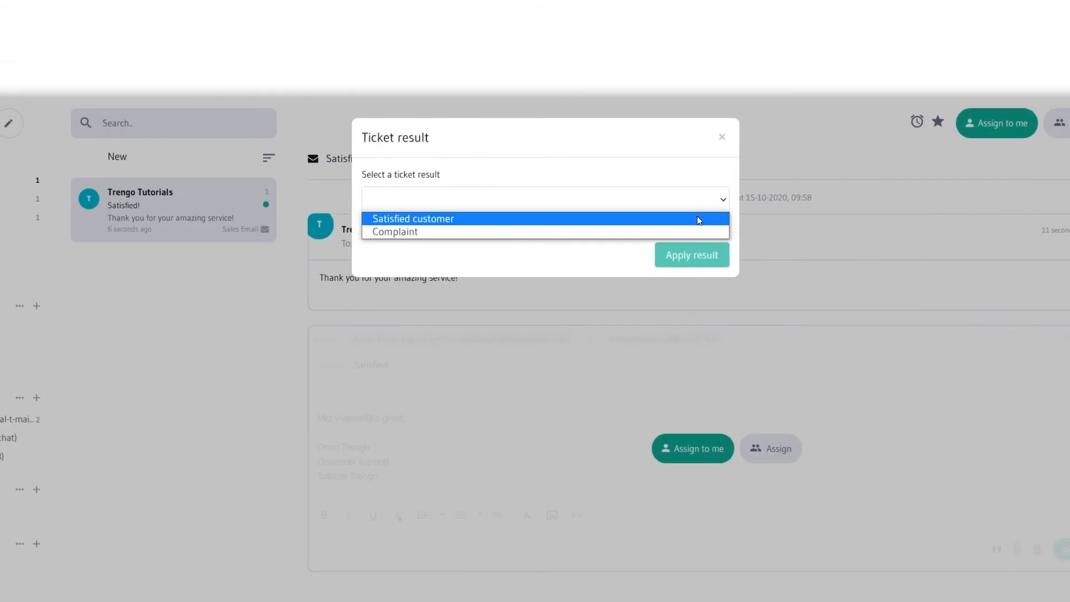
{"action": "left_click", "coordinate": [413, 218]}
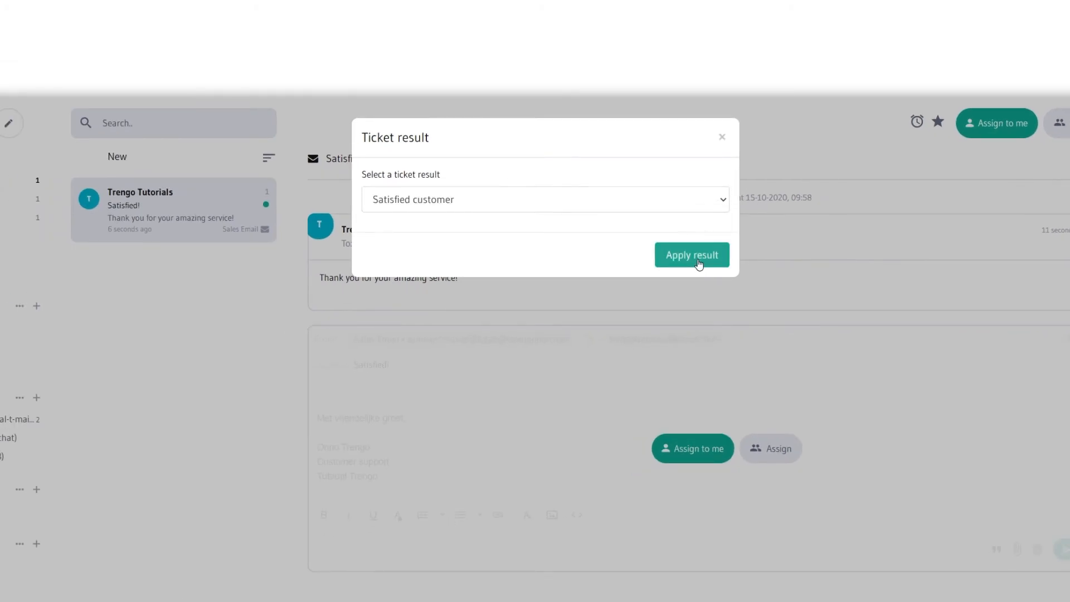
{"action": "left_click", "coordinate": [691, 255]}
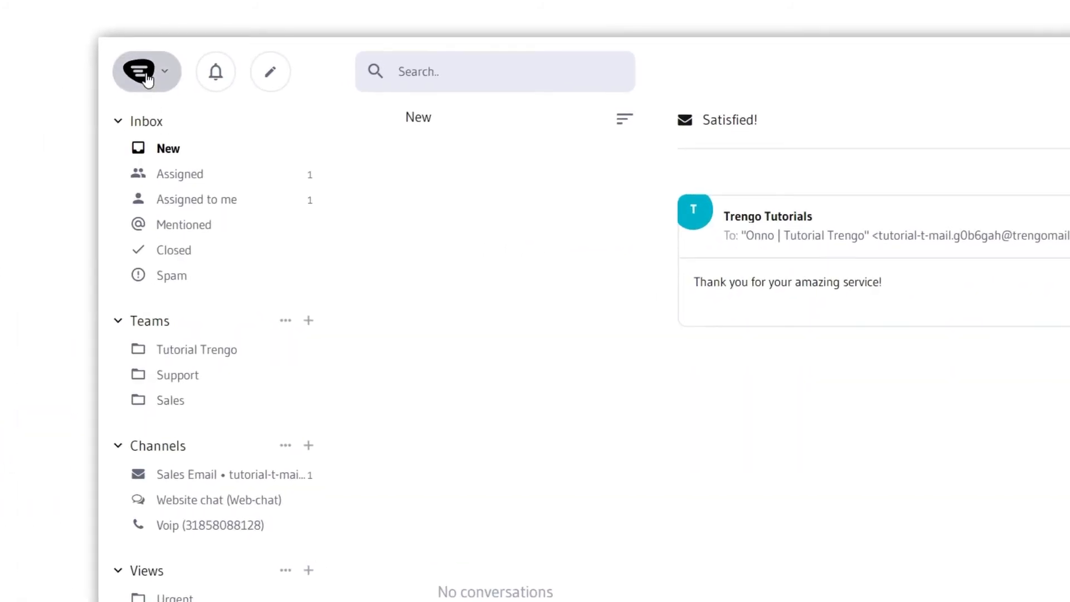
Generate a statistics export for Sep 15 – Oct 15, 2020 including the Result column.
{"action": "left_click", "coordinate": [147, 71]}
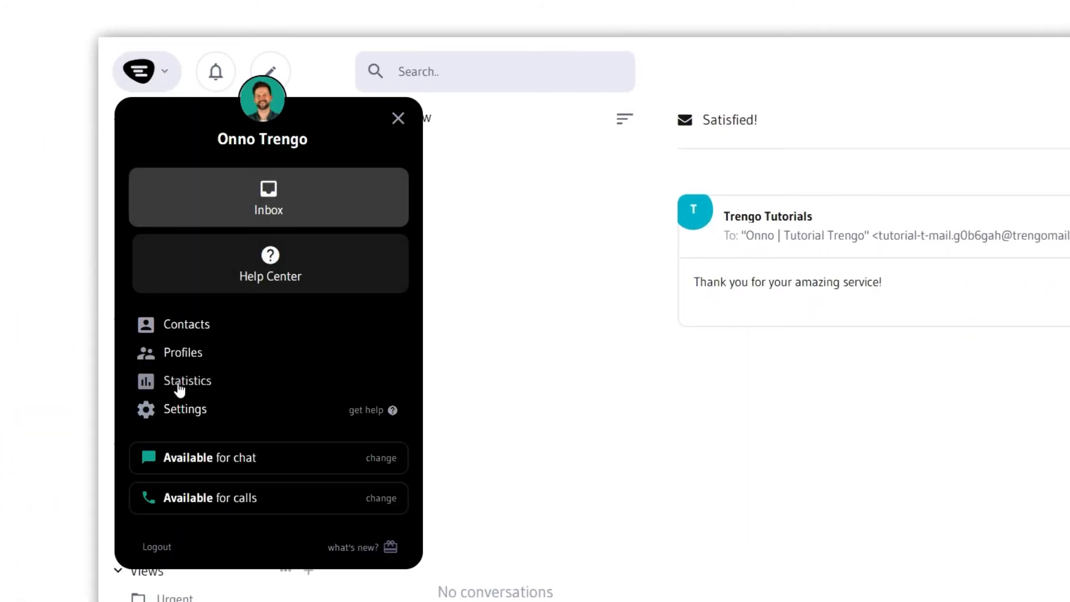
{"action": "left_click", "coordinate": [186, 381]}
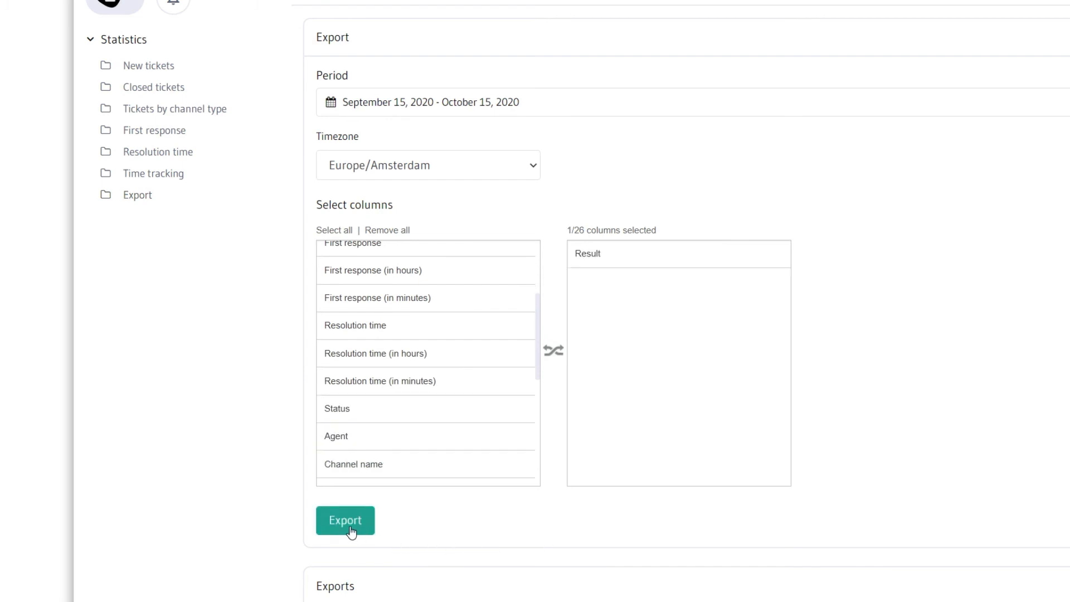
{"action": "left_click", "coordinate": [344, 520]}
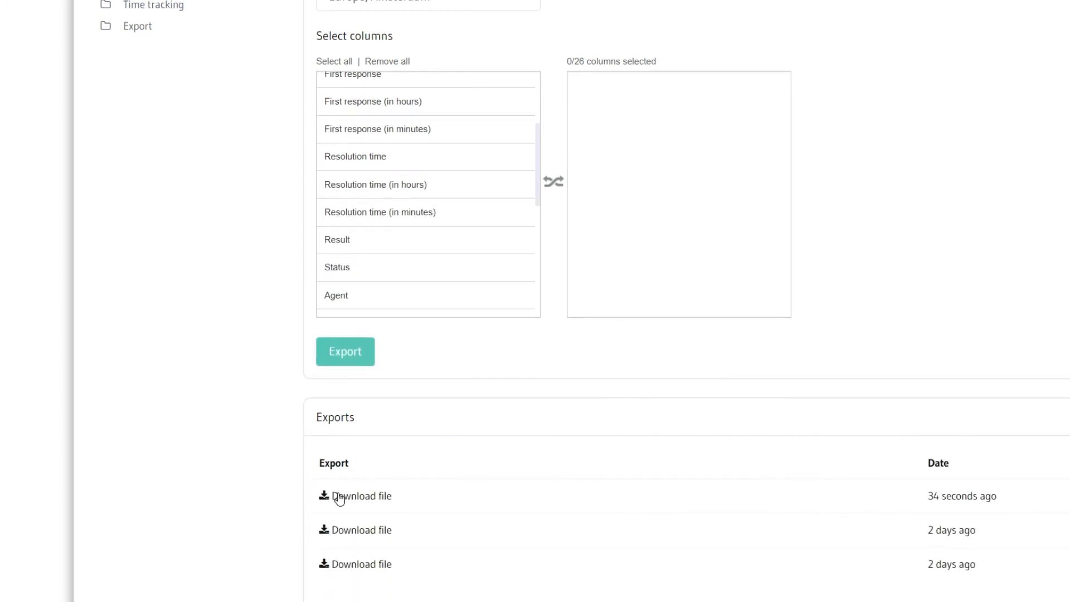